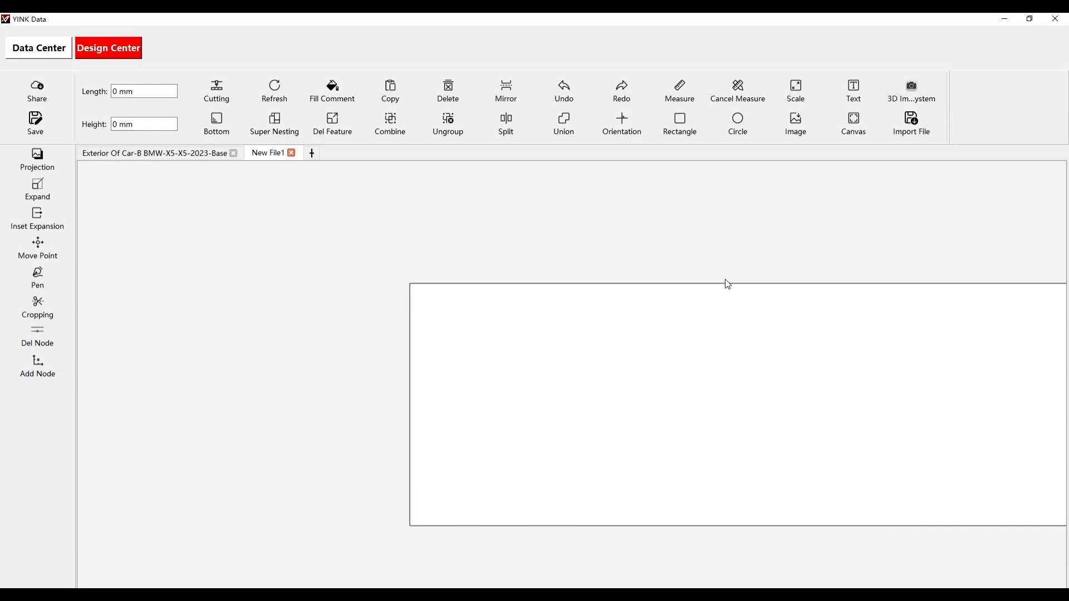
- Choose the Rectangle tool to start drawing on the blank canvas
{"action": "left_click", "coordinate": [795, 89]}
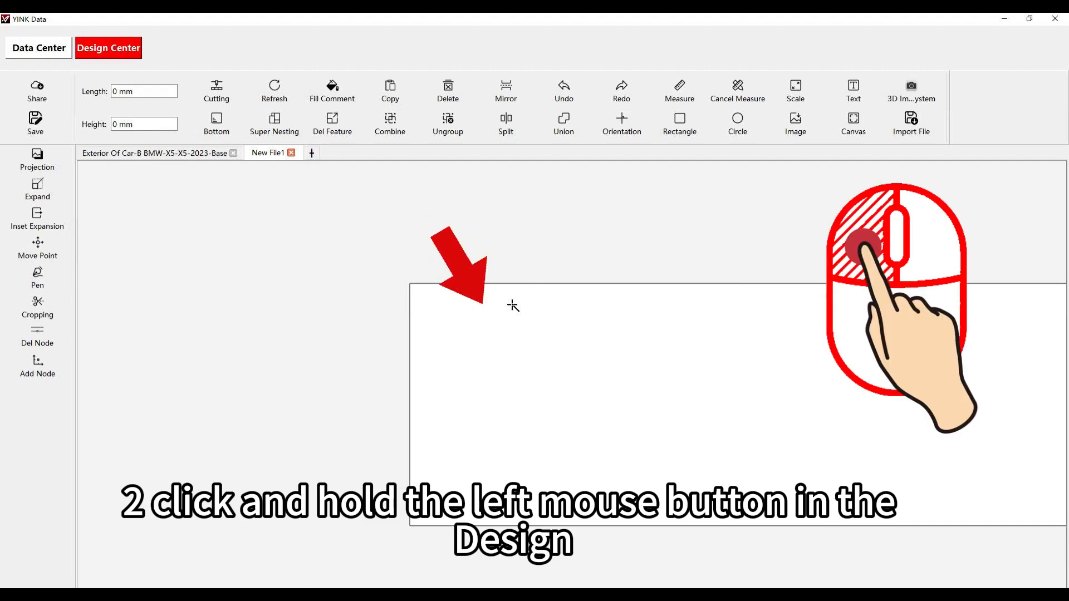
- Draw the squares, select the smallest left one and bring up its Scale dialog
{"action": "left_click_drag", "start_coordinate": [463, 359], "coordinate": [528, 421]}
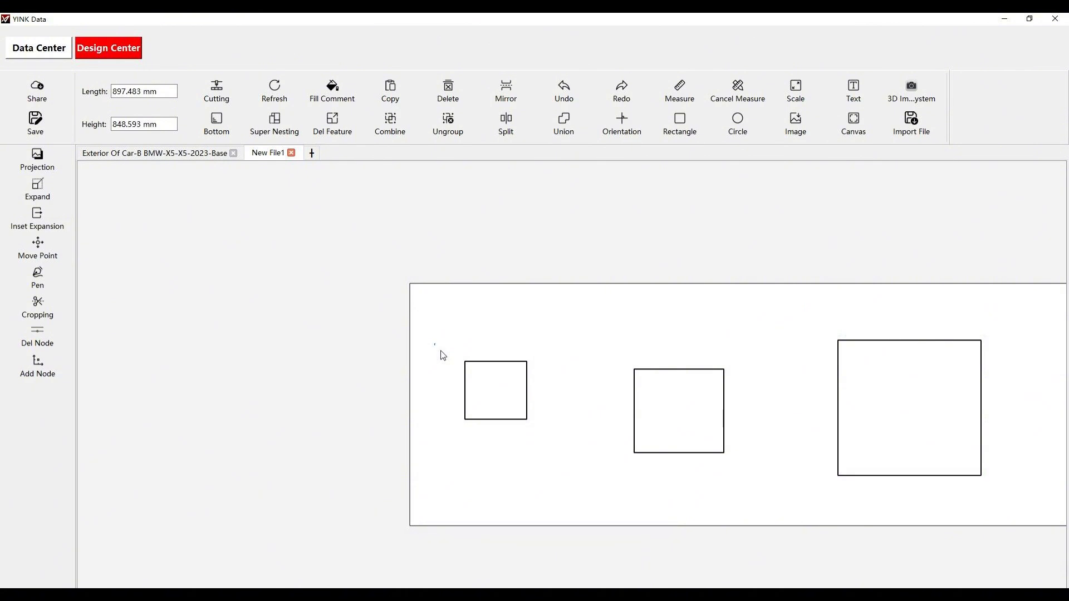
{"action": "left_click", "coordinate": [496, 391]}
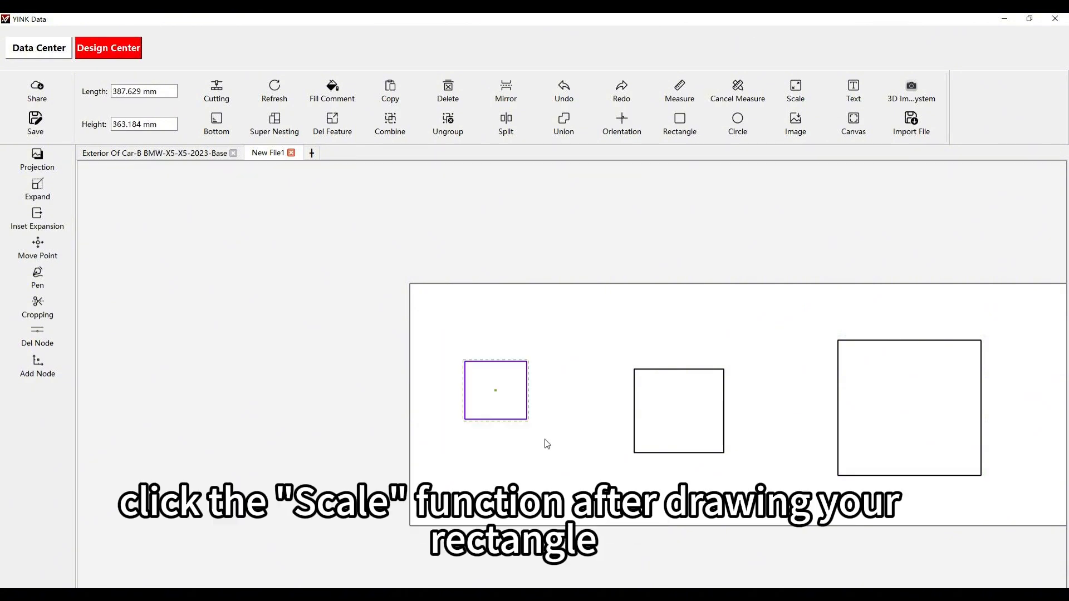
{"action": "left_click", "coordinate": [795, 89]}
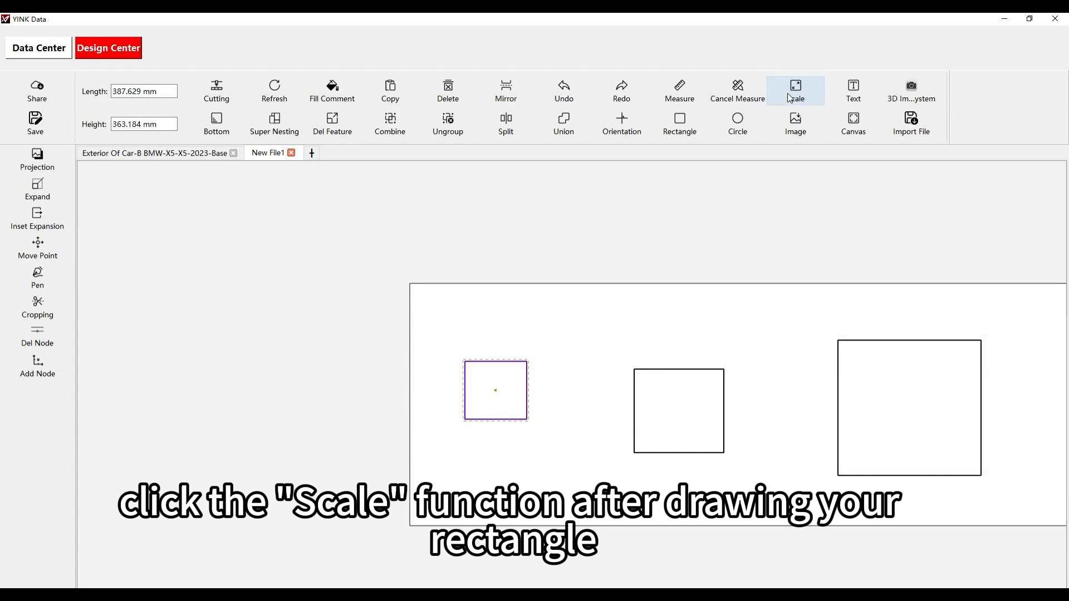
{"action": "left_click", "coordinate": [796, 88]}
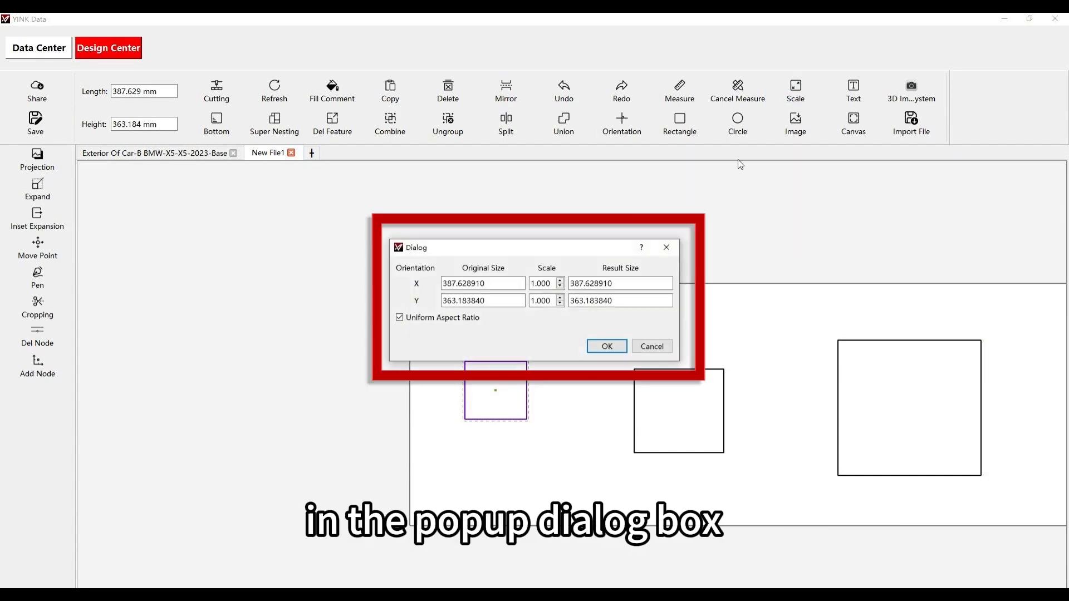
- Disable Uniform Aspect Ratio and resize the square to 100 mm by 100 mm
{"action": "left_click", "coordinate": [398, 318]}
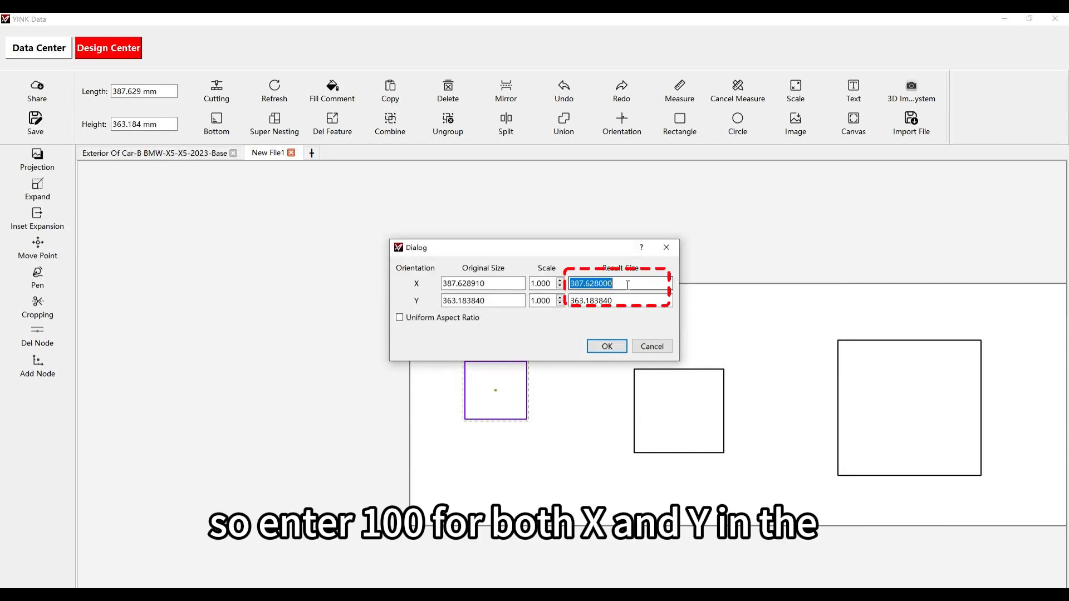
{"action": "type", "text": "100"}
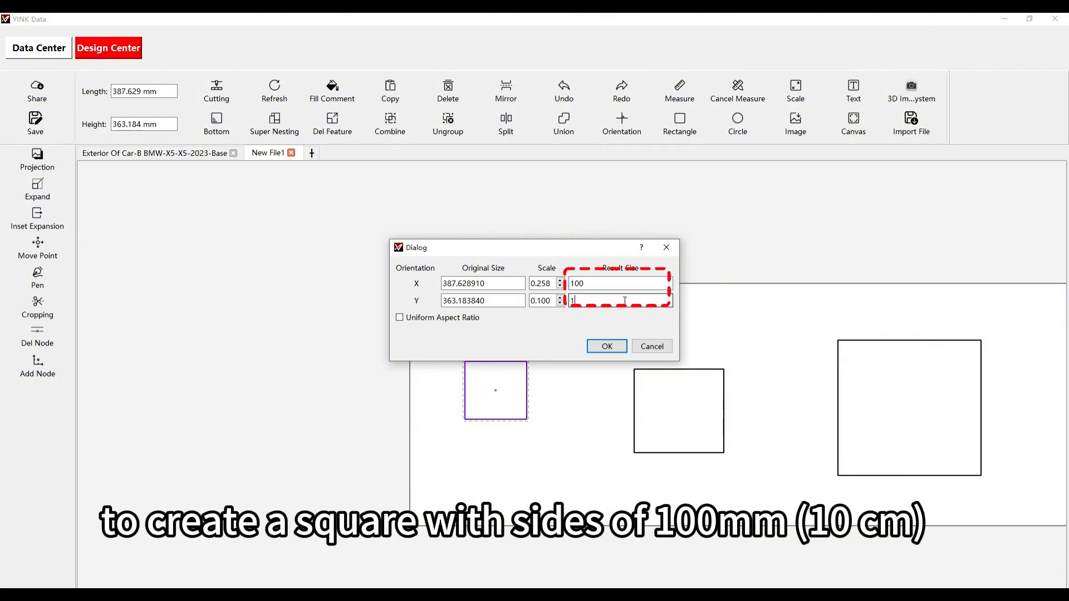
{"action": "type", "text": "00"}
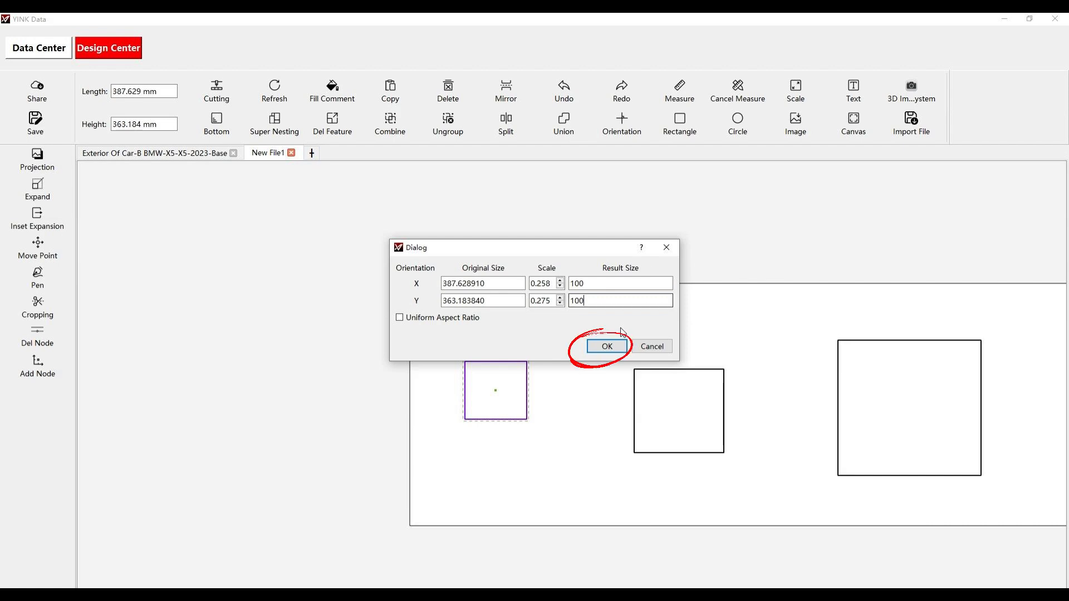
{"action": "left_click", "coordinate": [607, 346]}
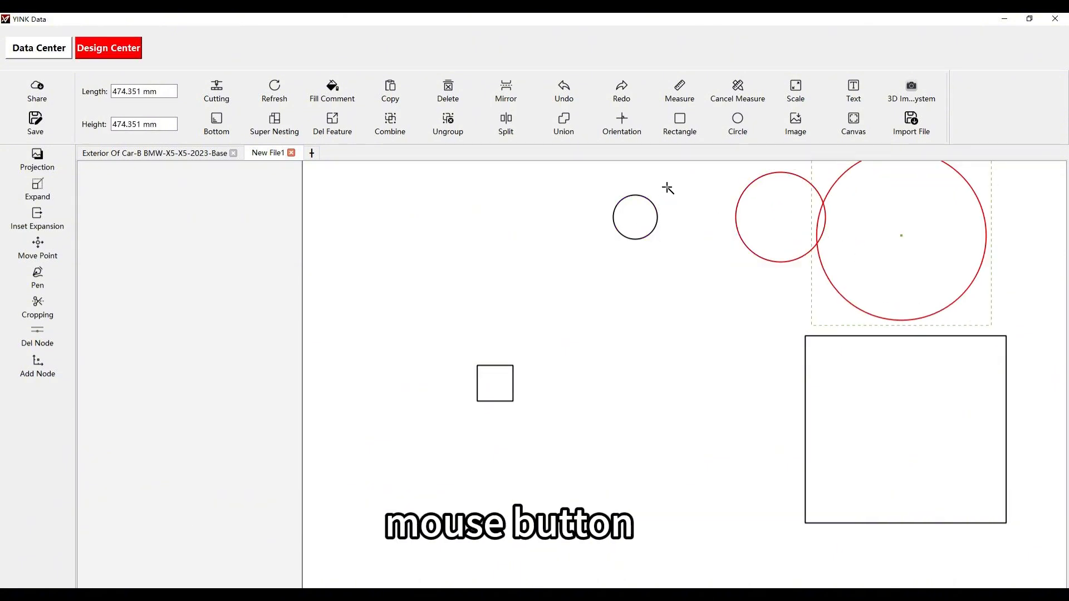
{"action": "mouse_move", "coordinate": [651, 187]}
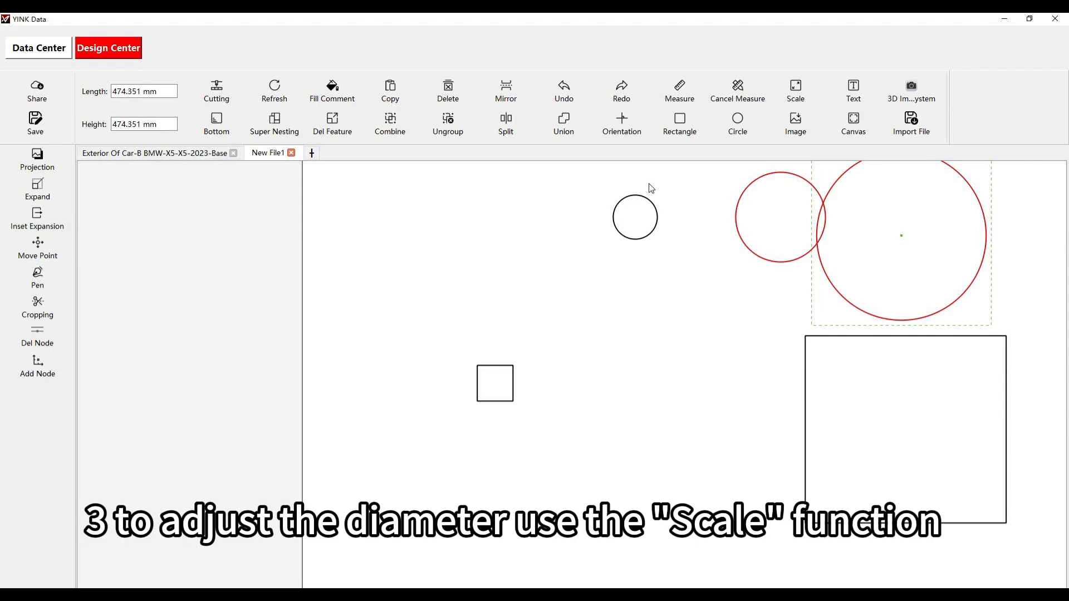
- Select the smallest black circle above the squares
{"action": "left_click", "coordinate": [796, 88]}
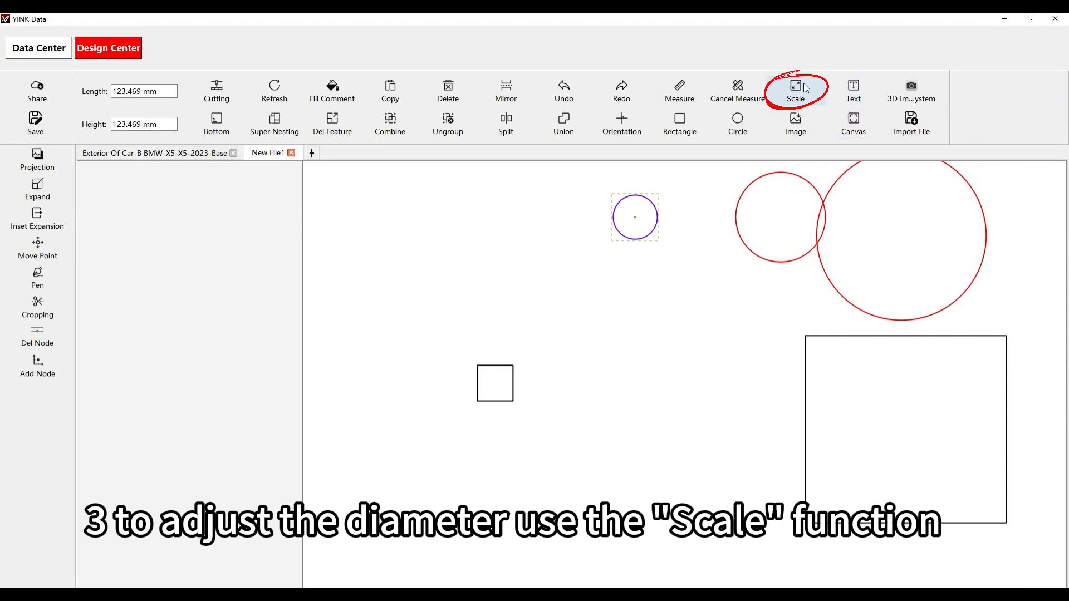
- Scale the selected circle to a 100 mm diameter
{"action": "left_click", "coordinate": [795, 87]}
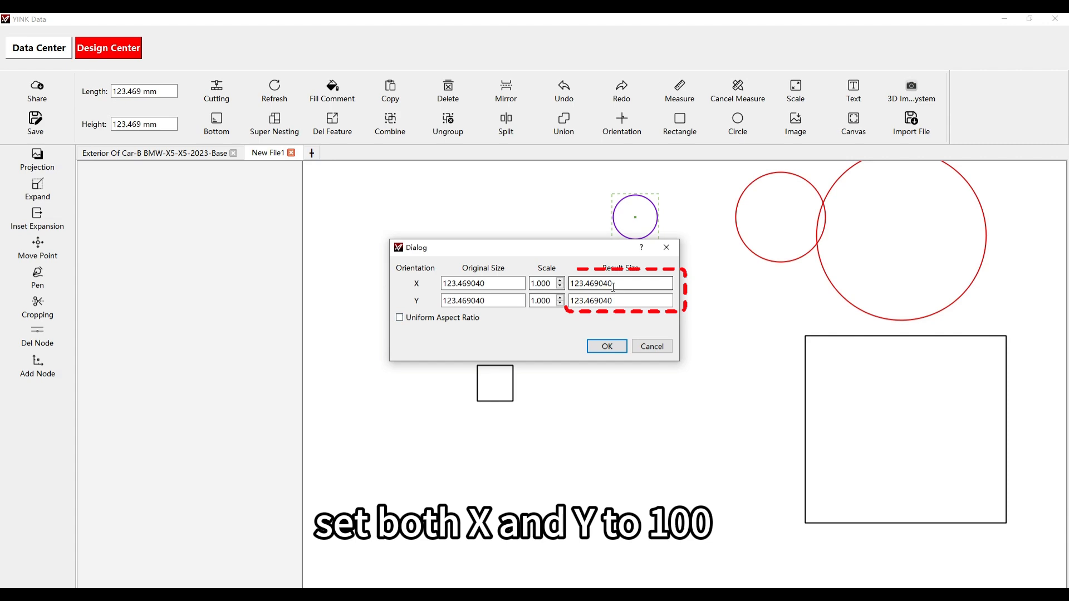
{"action": "type", "text": "1"}
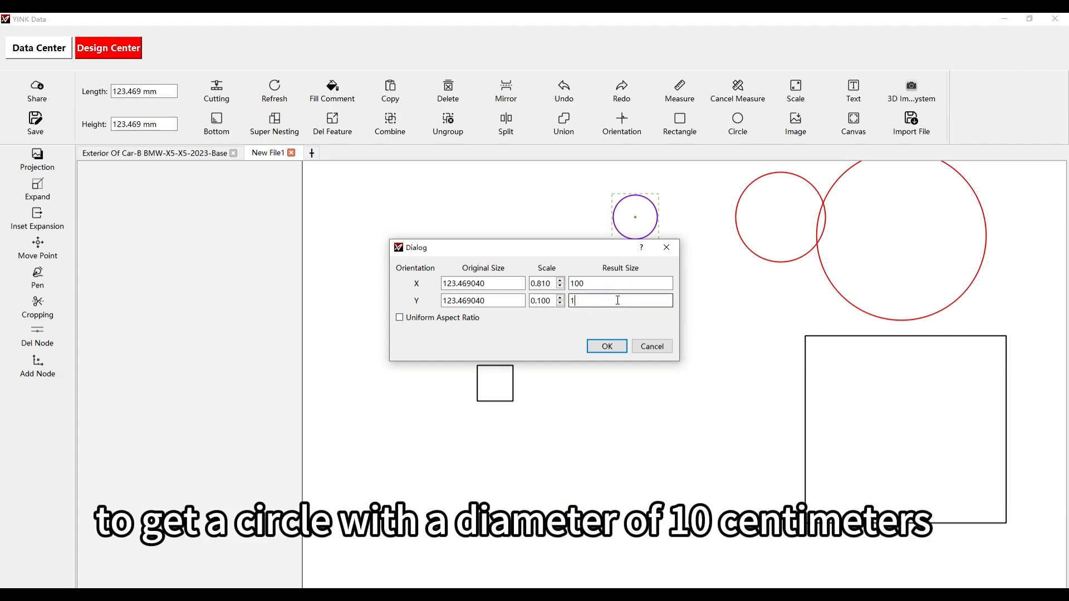
{"action": "left_click", "coordinate": [607, 346]}
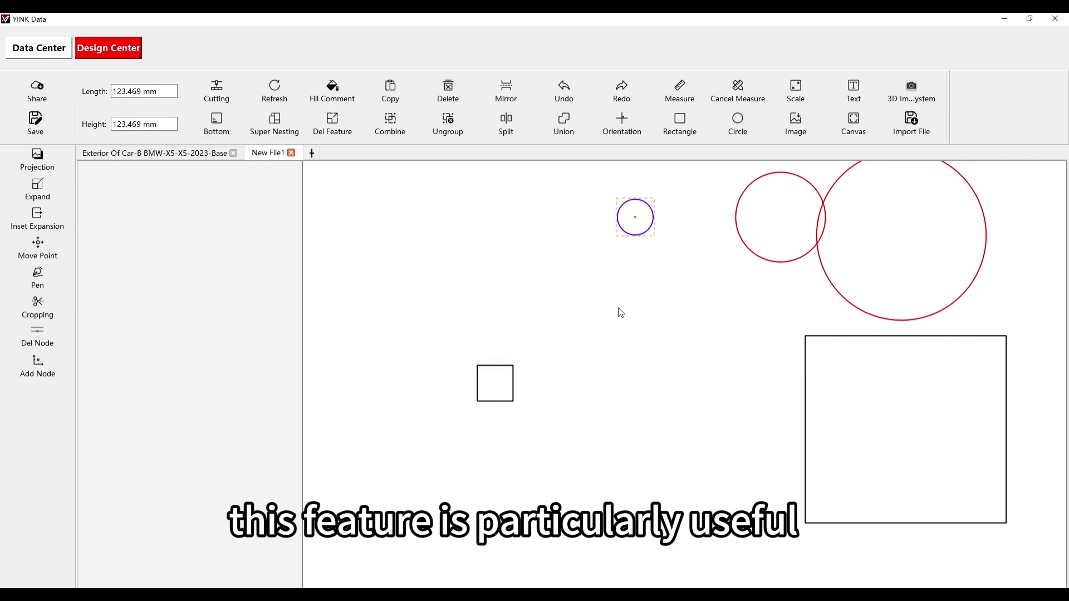